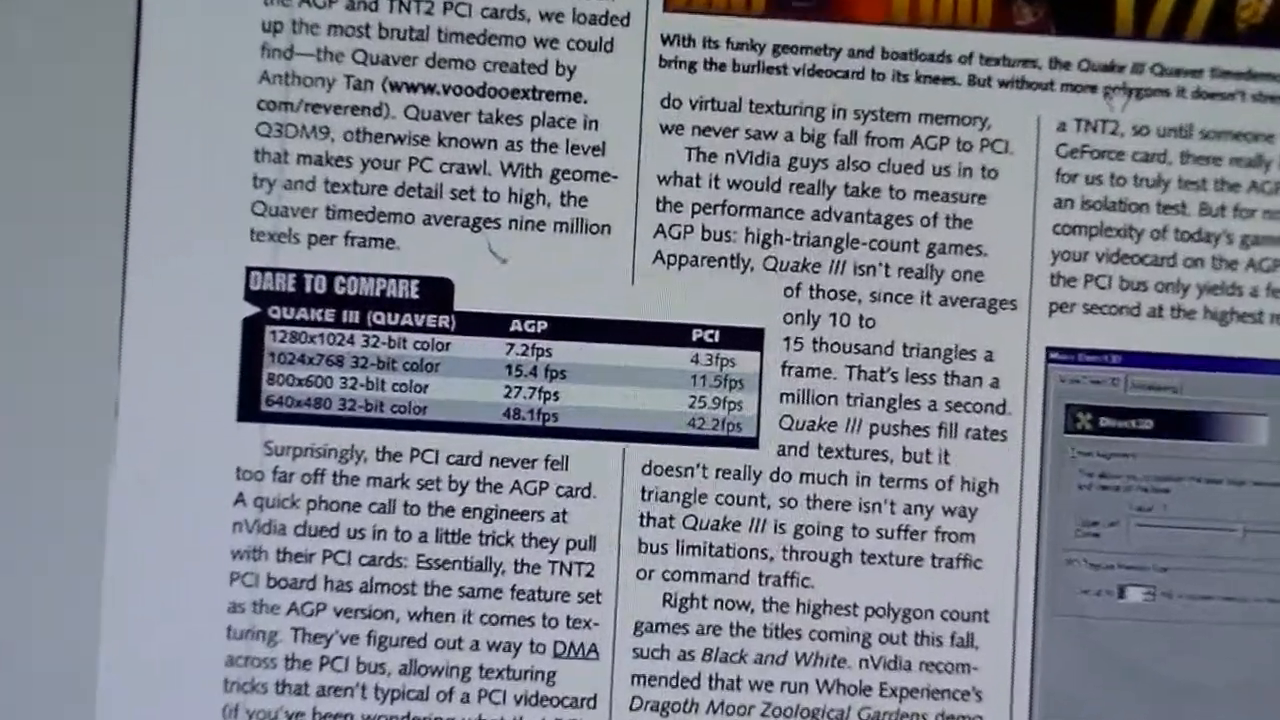
# Bring up the Windows XP Professional summary on the System Properties General tab
pyautogui.scroll(-3)
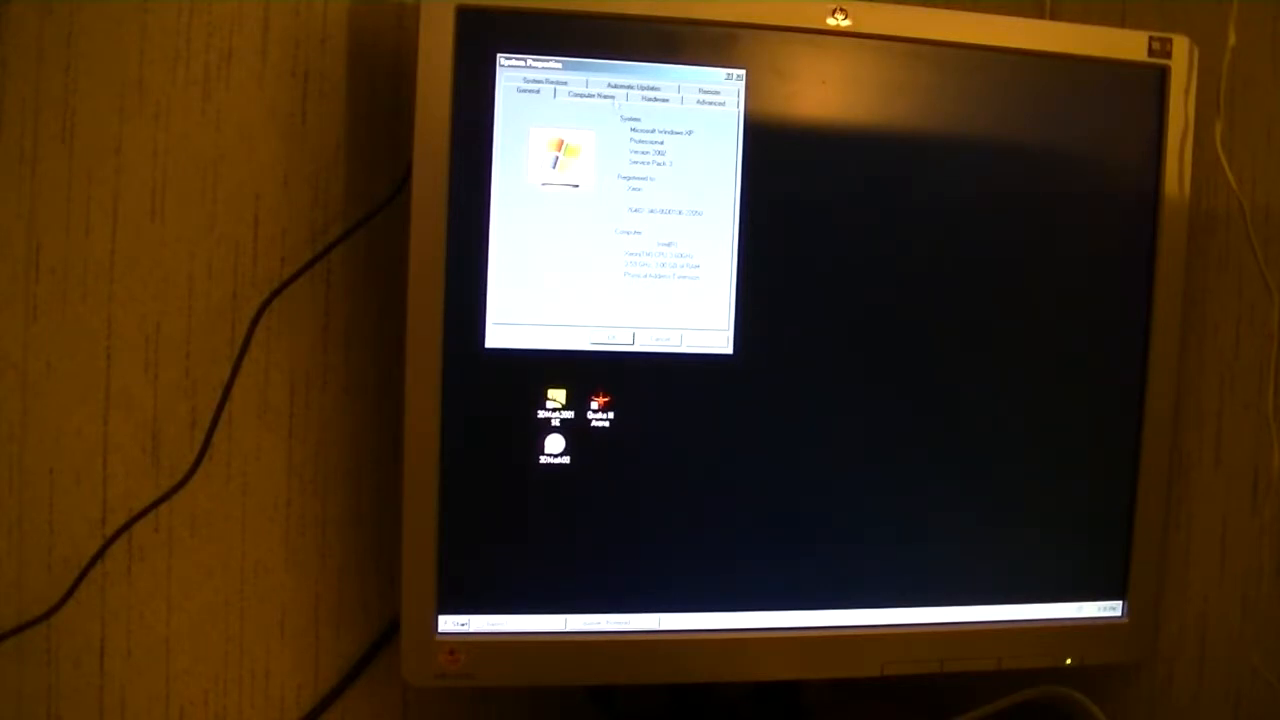
pyautogui.click(654, 98)
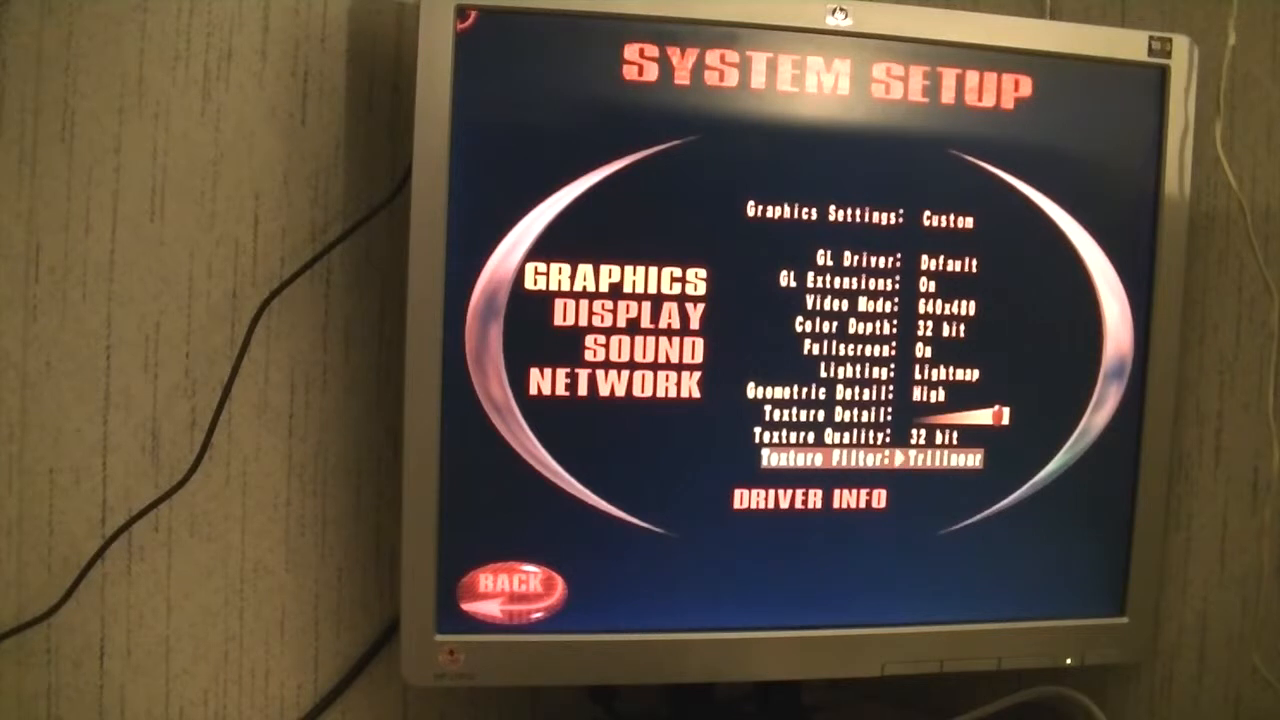
# Raise texture detail to its highest setting, then go back to the Quake III main menu
pyautogui.press('up')
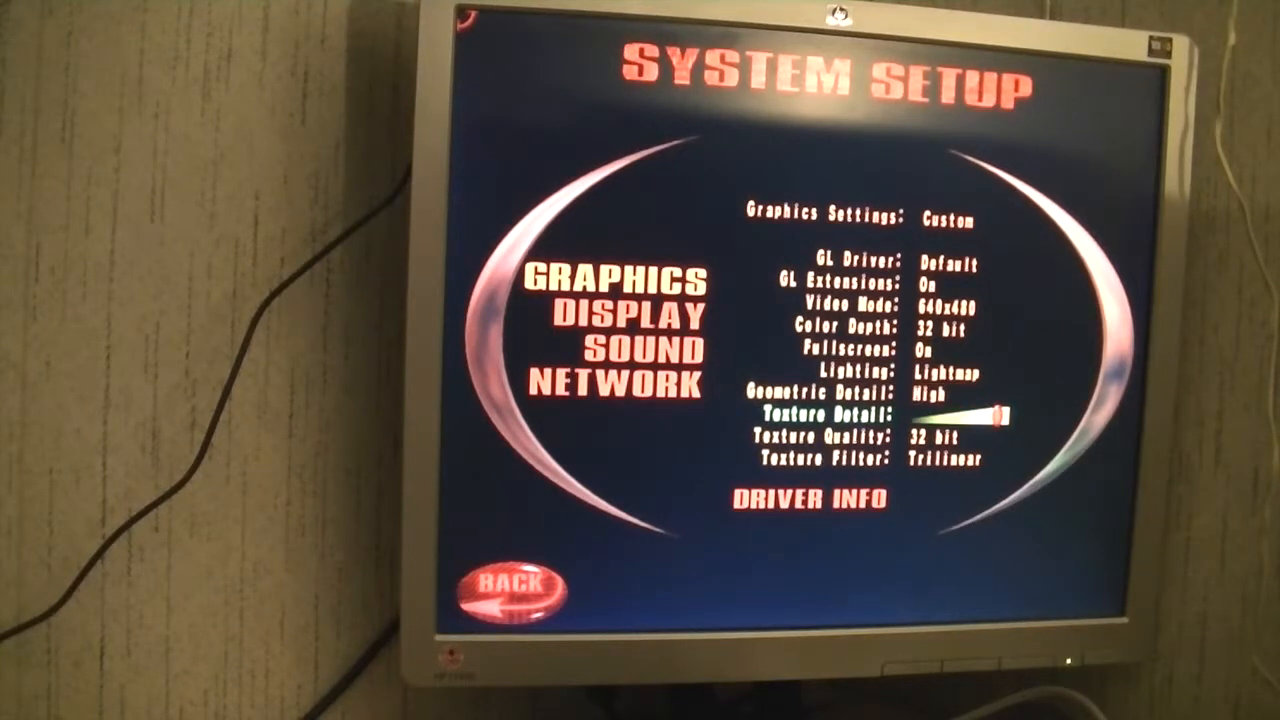
pyautogui.click(510, 585)
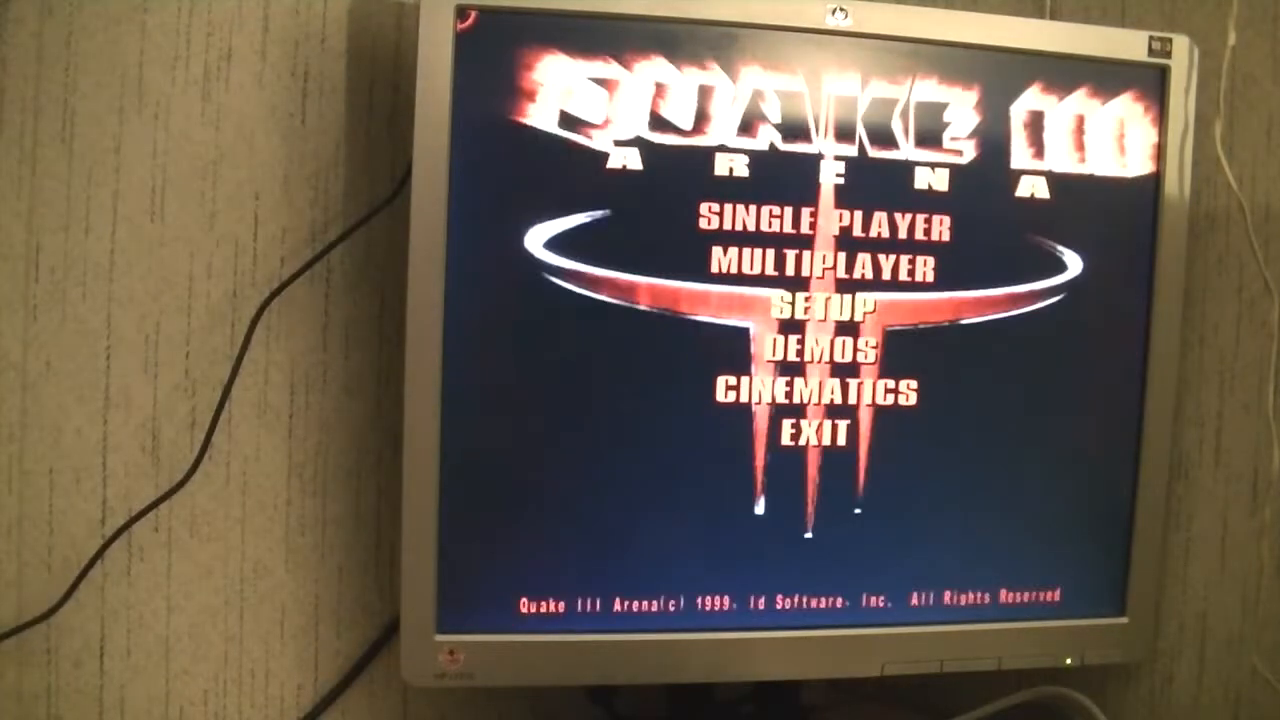